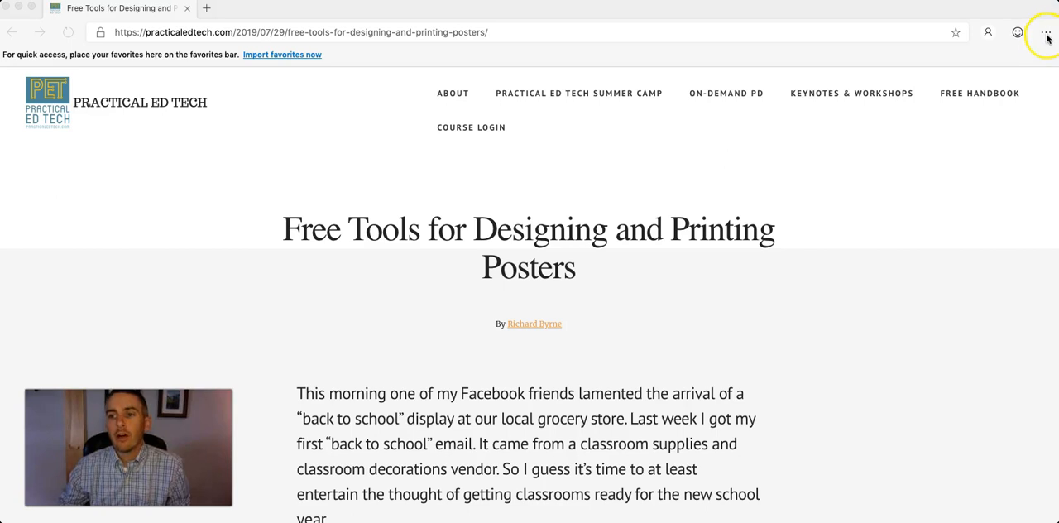
- Start Read Aloud on the Practical Ed Tech article from the Settings and more menu
{"action": "scroll", "scroll_direction": "down", "scroll_amount": 3}
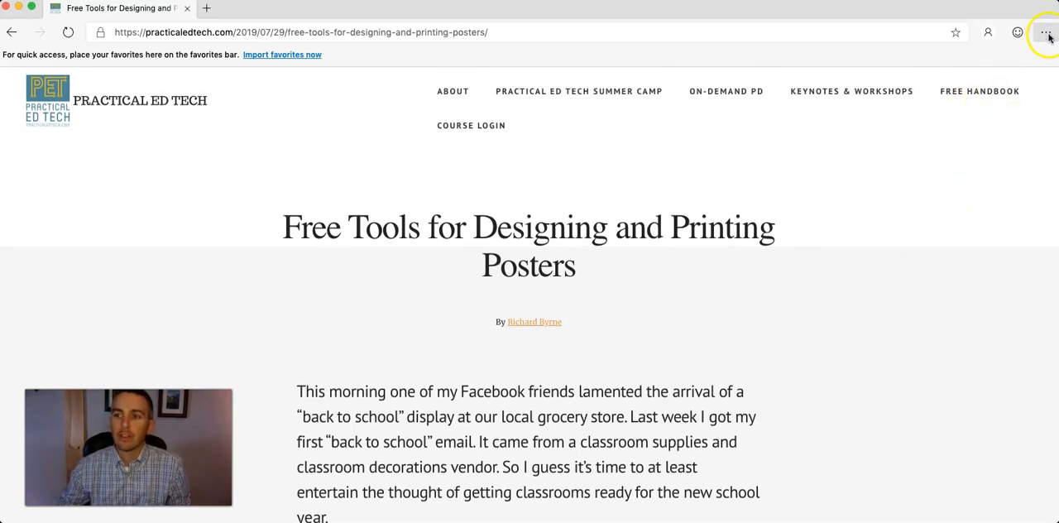
{"action": "left_click", "coordinate": [1046, 32]}
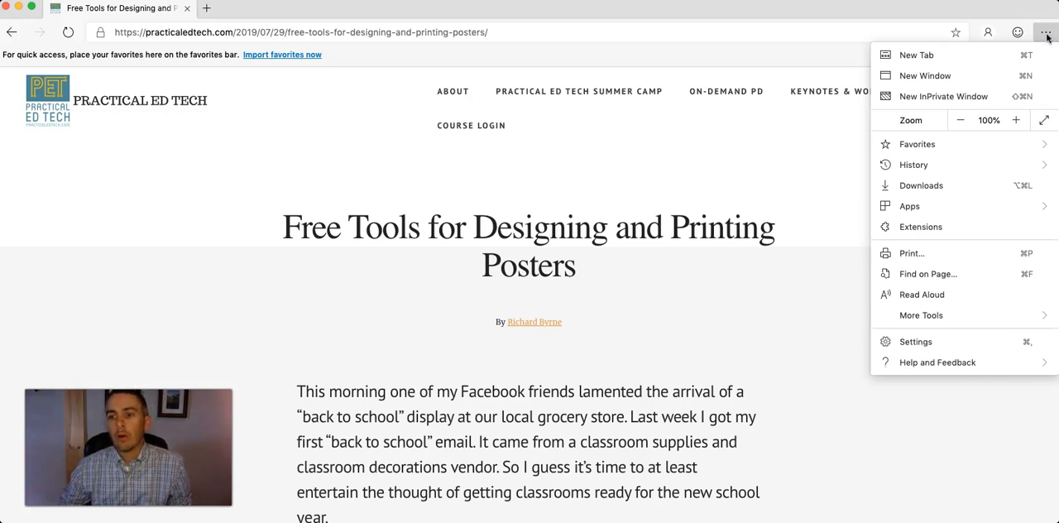
{"action": "mouse_move", "coordinate": [923, 295]}
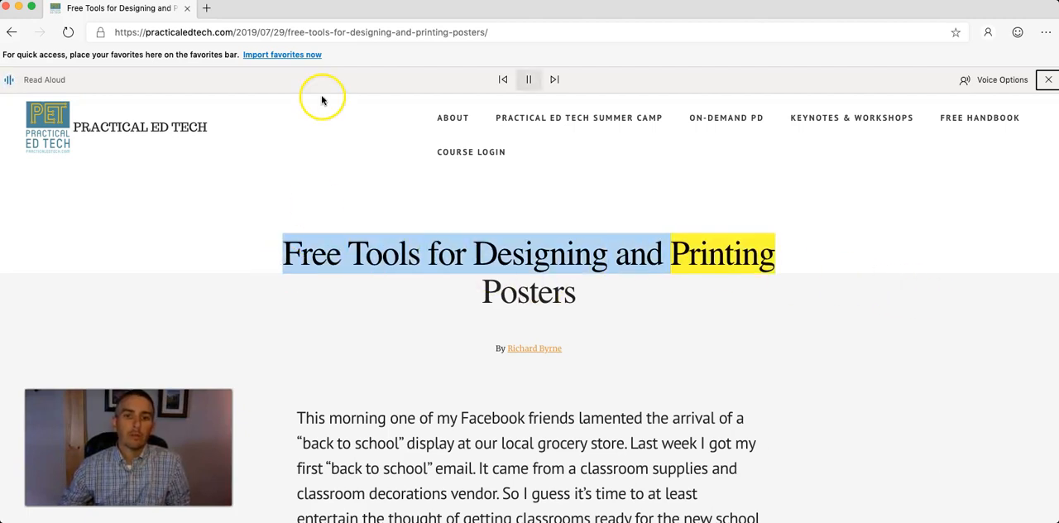
- Pause reading at 'Printing' in the title and glance down the article
{"action": "left_click", "coordinate": [530, 79]}
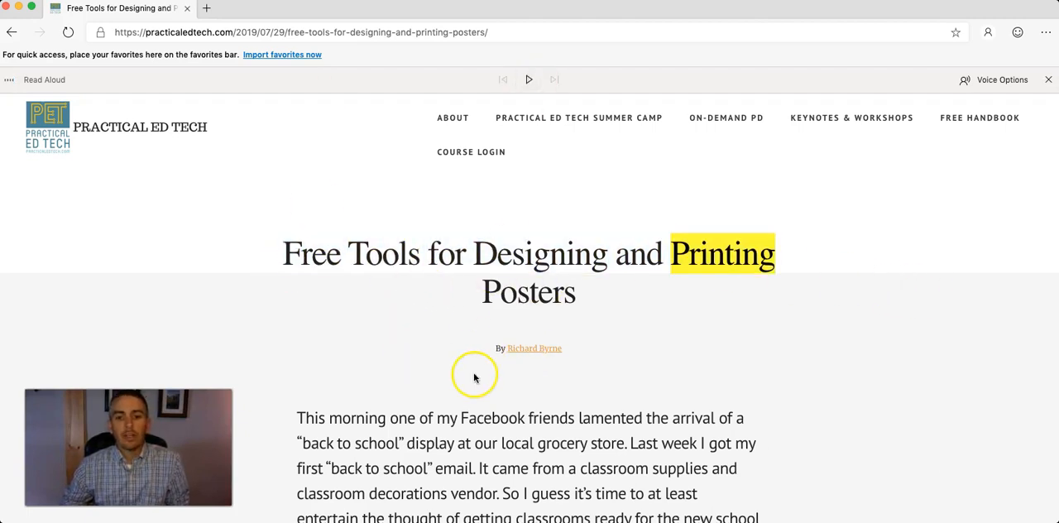
{"action": "scroll", "scroll_direction": "down", "scroll_amount": 3}
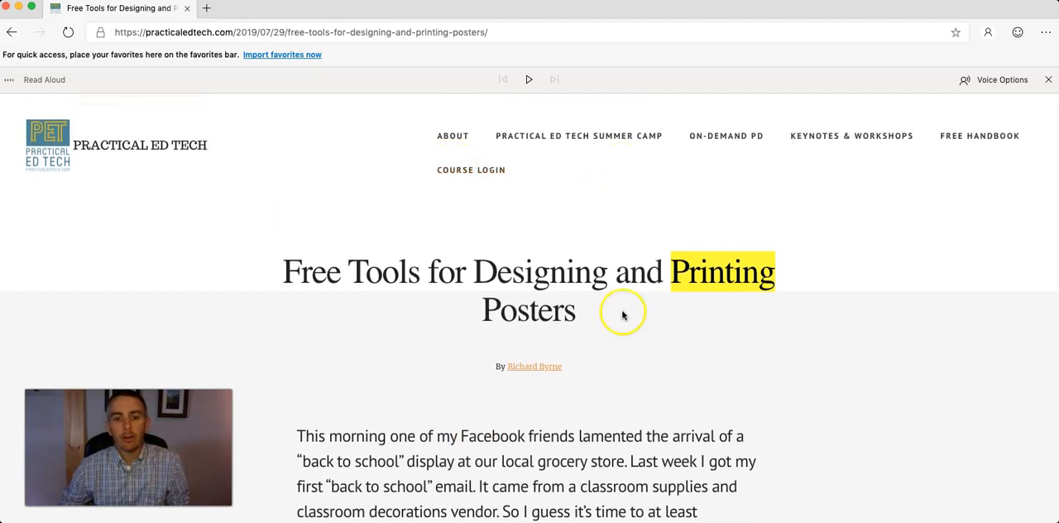
{"action": "scroll", "scroll_direction": "down", "scroll_amount": 3}
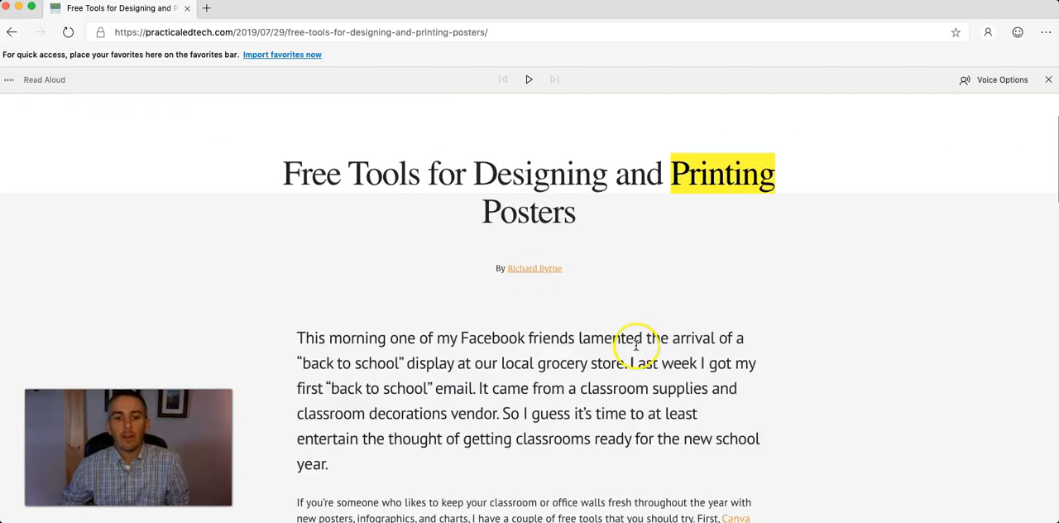
{"action": "scroll", "scroll_direction": "up", "scroll_amount": 3}
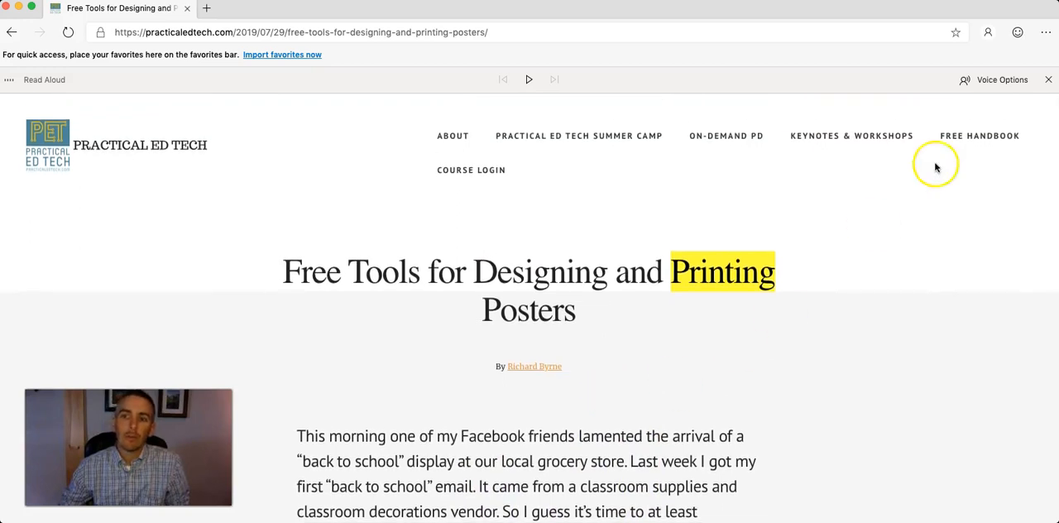
{"action": "mouse_move", "coordinate": [997, 80]}
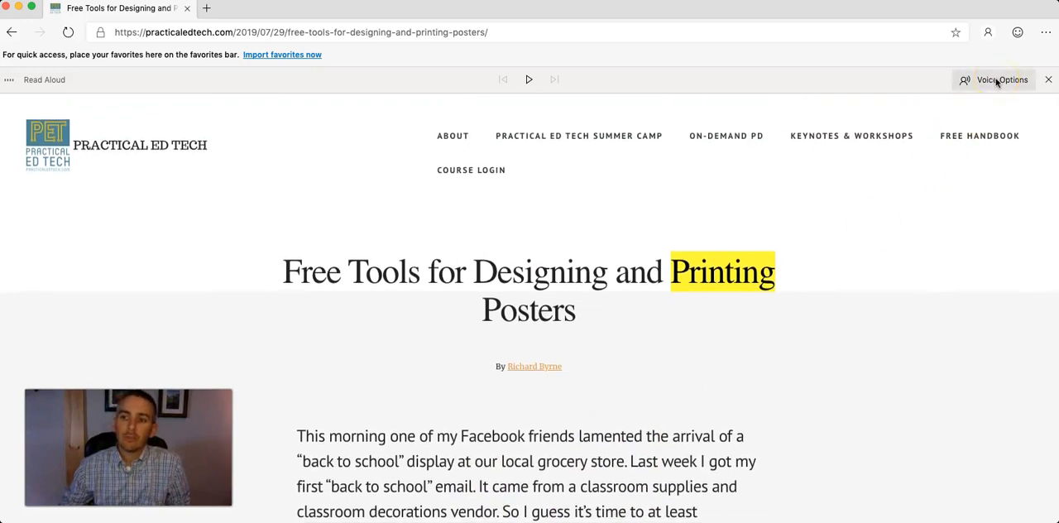
- In Voice Options choose a US English neural voice and lower the speed to 0.75x
{"action": "left_click", "coordinate": [1003, 79]}
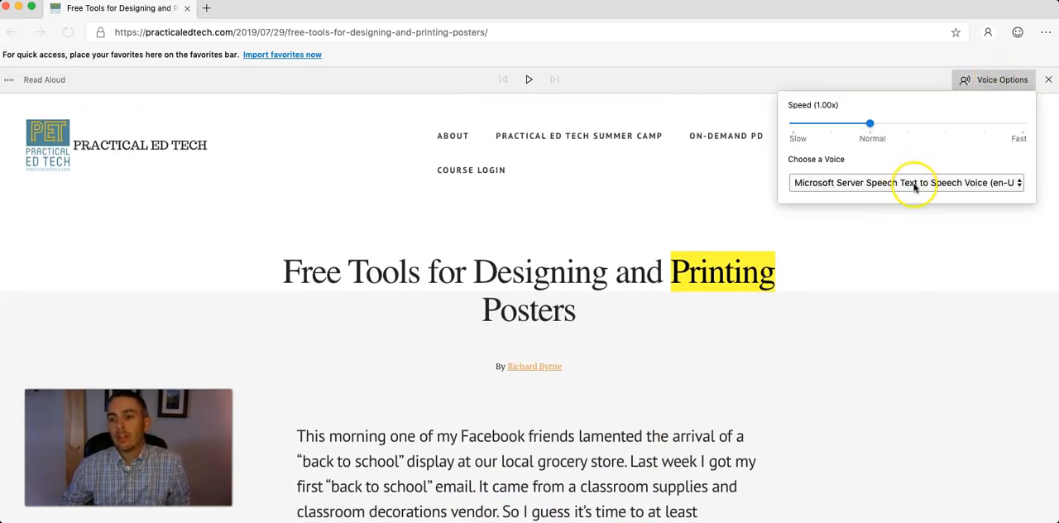
{"action": "left_click", "coordinate": [907, 182]}
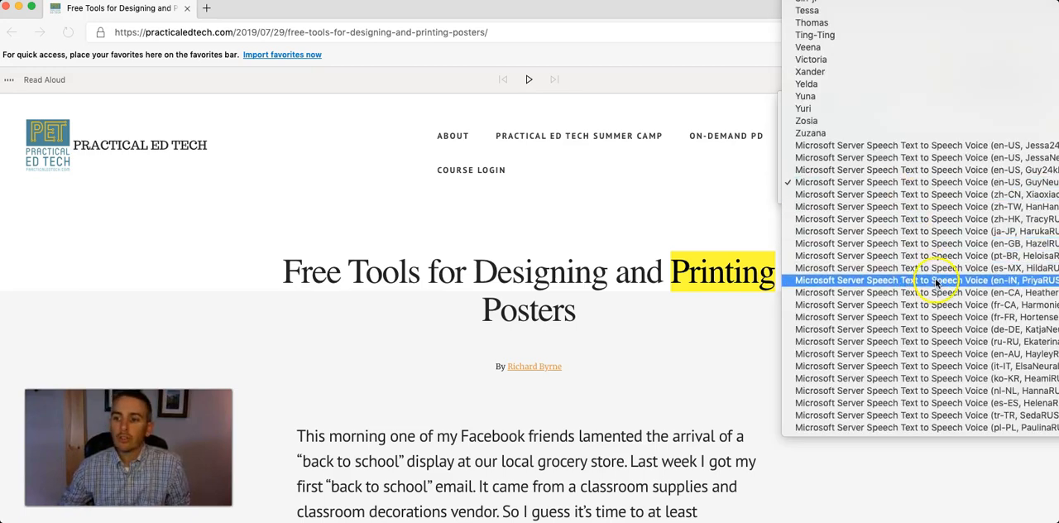
{"action": "mouse_move", "coordinate": [919, 157]}
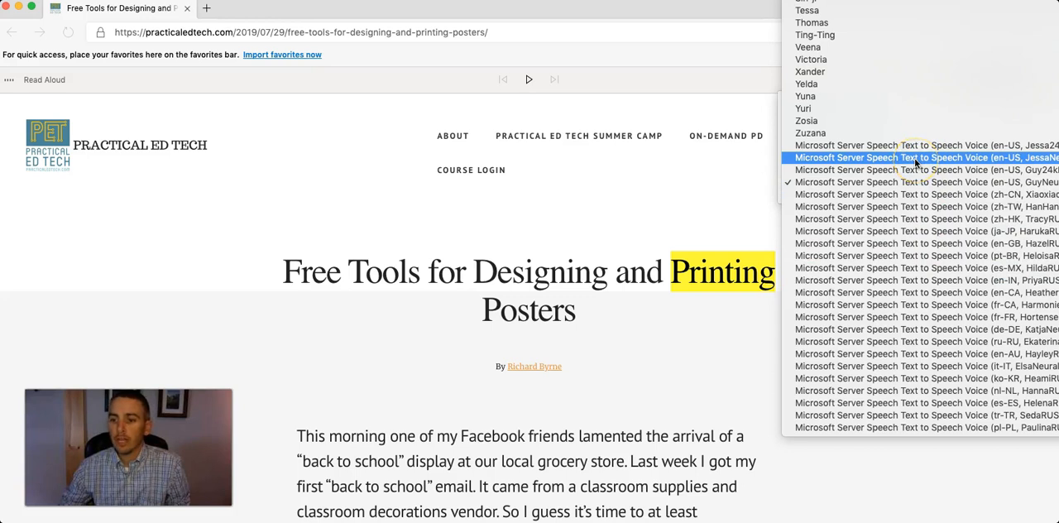
{"action": "left_click", "coordinate": [919, 158]}
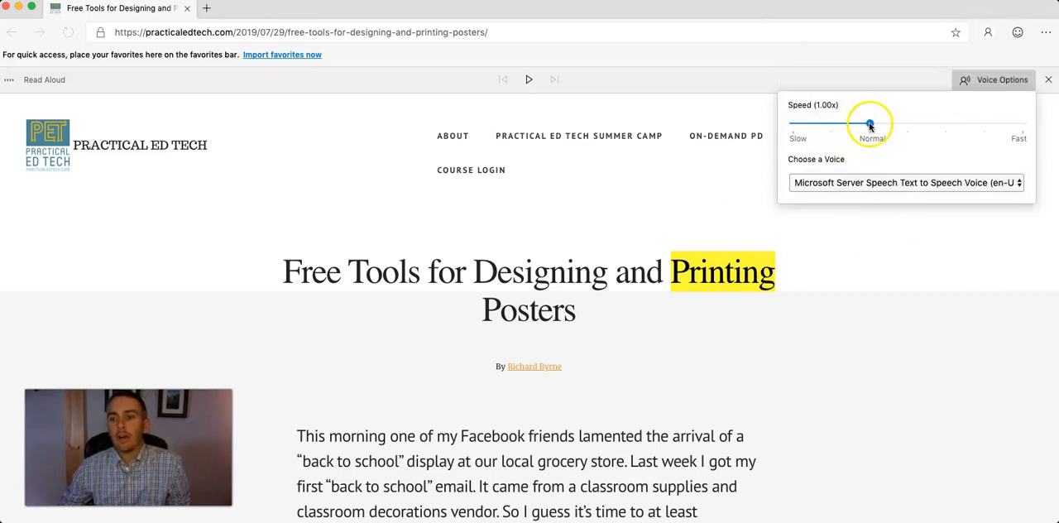
{"action": "left_click_drag", "start_coordinate": [869, 122], "coordinate": [831, 123]}
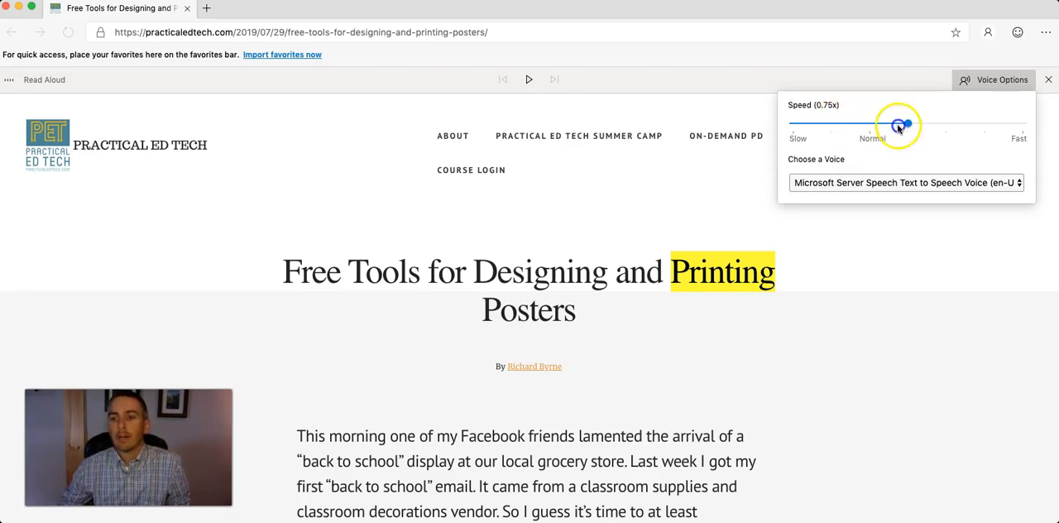
{"action": "left_click_drag", "start_coordinate": [897, 124], "coordinate": [907, 124]}
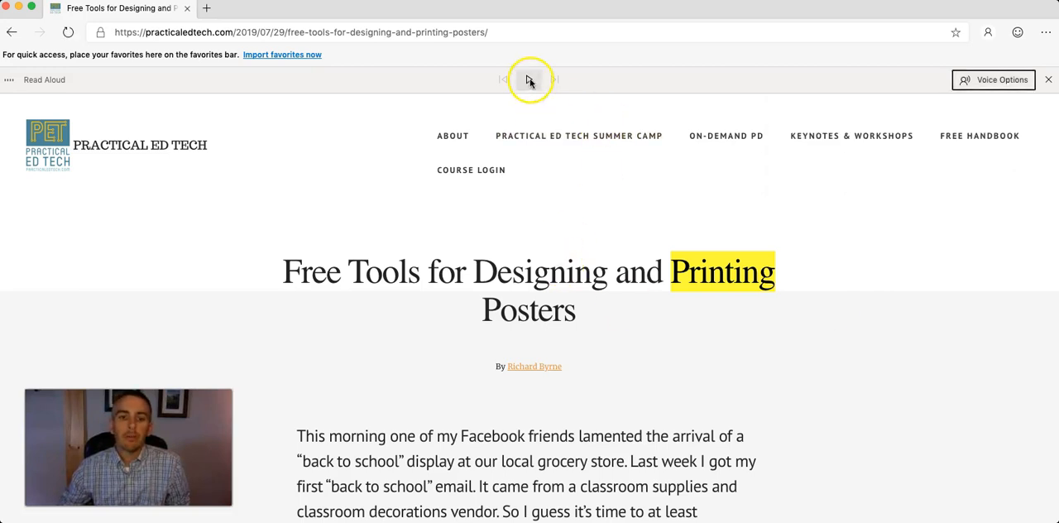
- Resume reading briefly, pause at 'lamented', and reopen Voice Options
{"action": "left_click", "coordinate": [530, 80]}
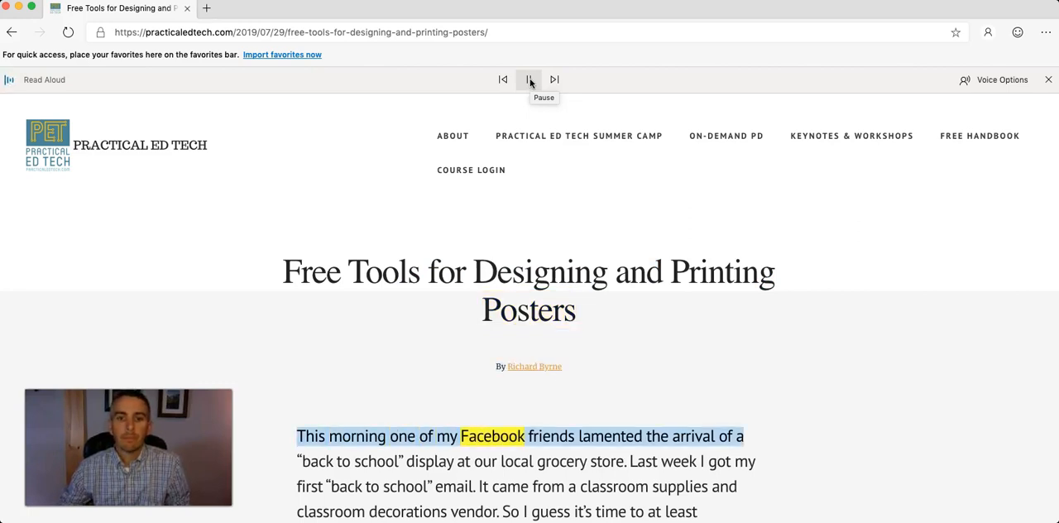
{"action": "left_click", "coordinate": [530, 80]}
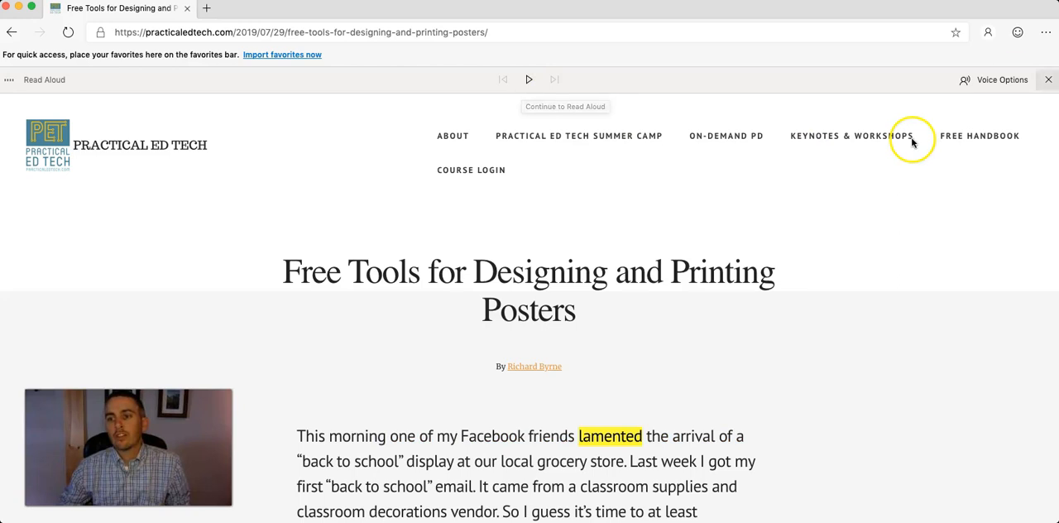
{"action": "left_click", "coordinate": [1004, 79]}
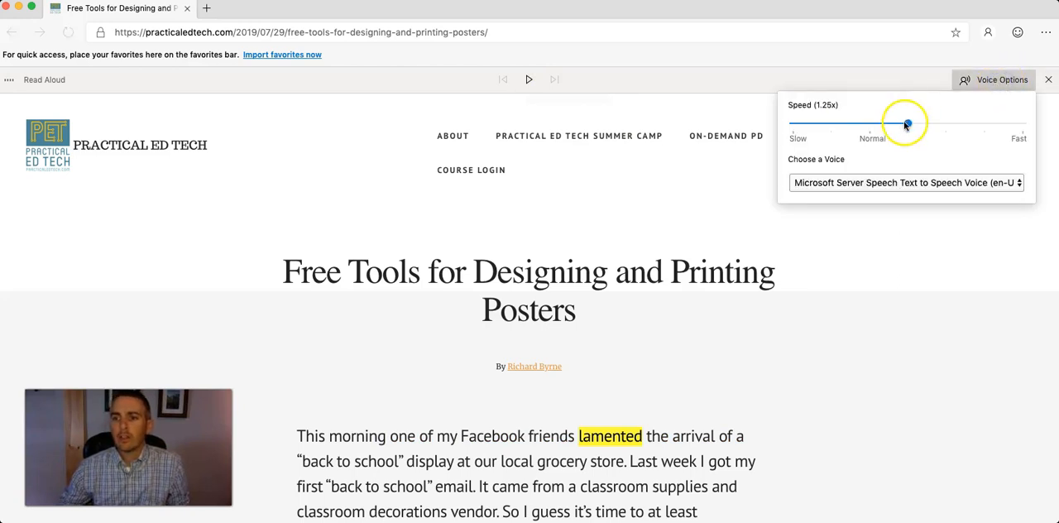
- Return the speed to Normal (1.00x) and select another US English voice
{"action": "left_click_drag", "start_coordinate": [907, 124], "coordinate": [869, 126]}
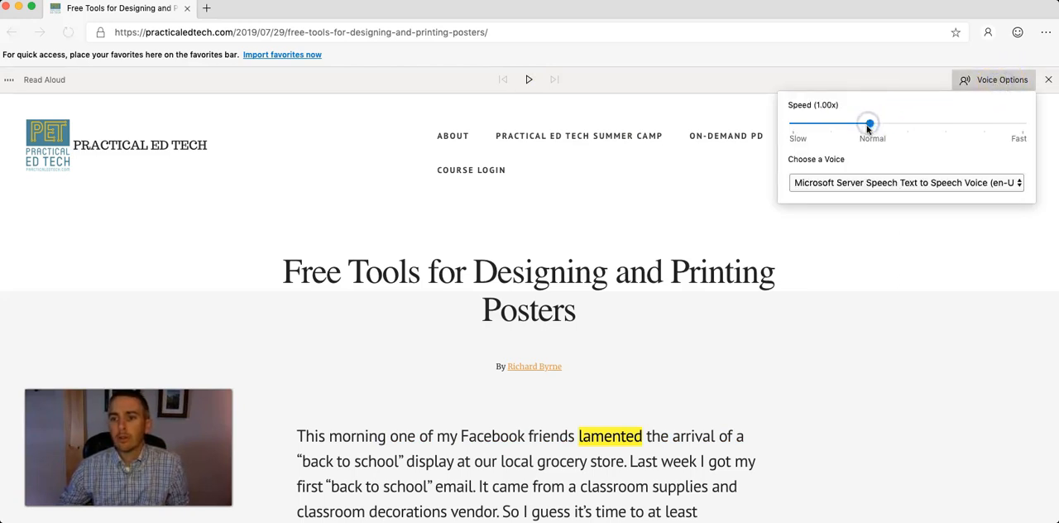
{"action": "left_click", "coordinate": [904, 182]}
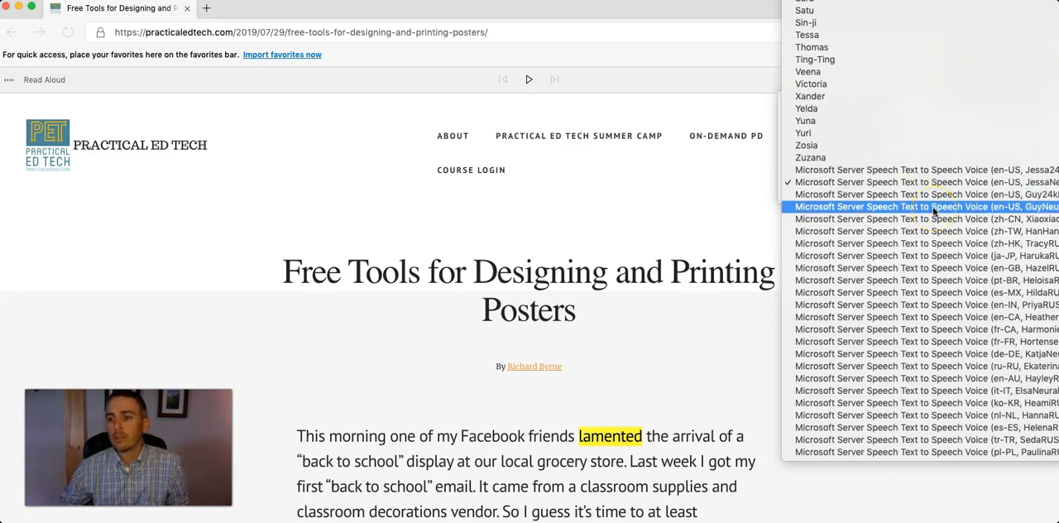
{"action": "left_click", "coordinate": [528, 80]}
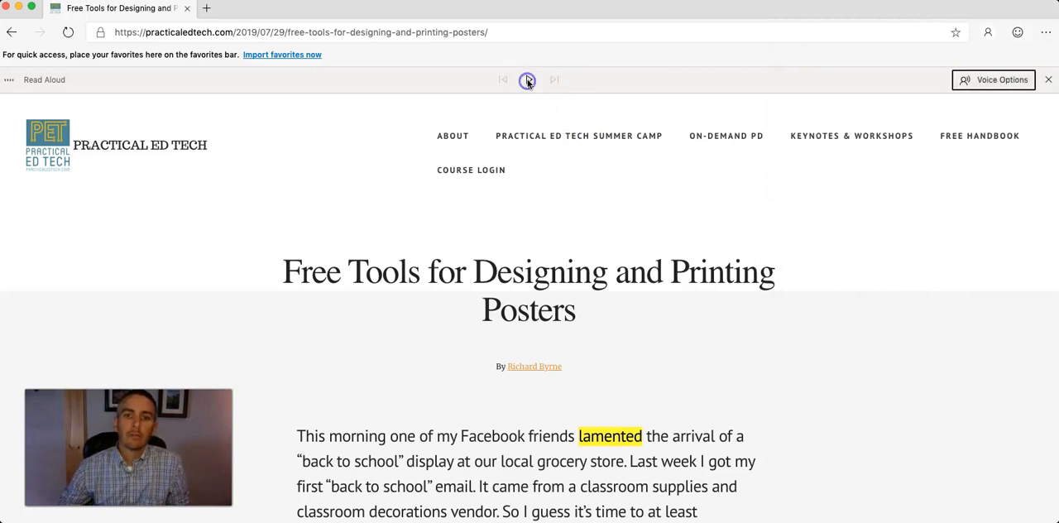
- Continue reading with the new voice and pause at 'store' in the first paragraph
{"action": "left_click", "coordinate": [528, 80]}
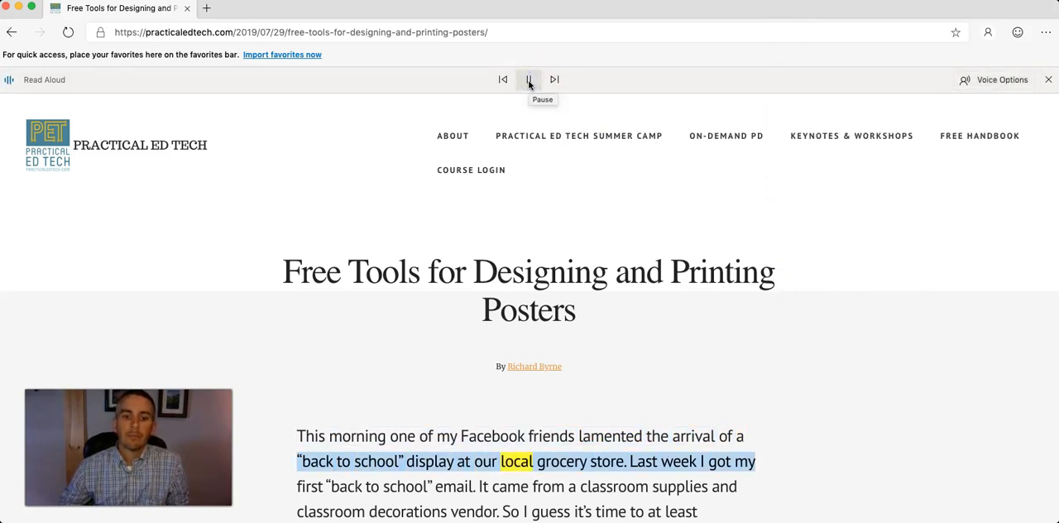
{"action": "left_click", "coordinate": [530, 79]}
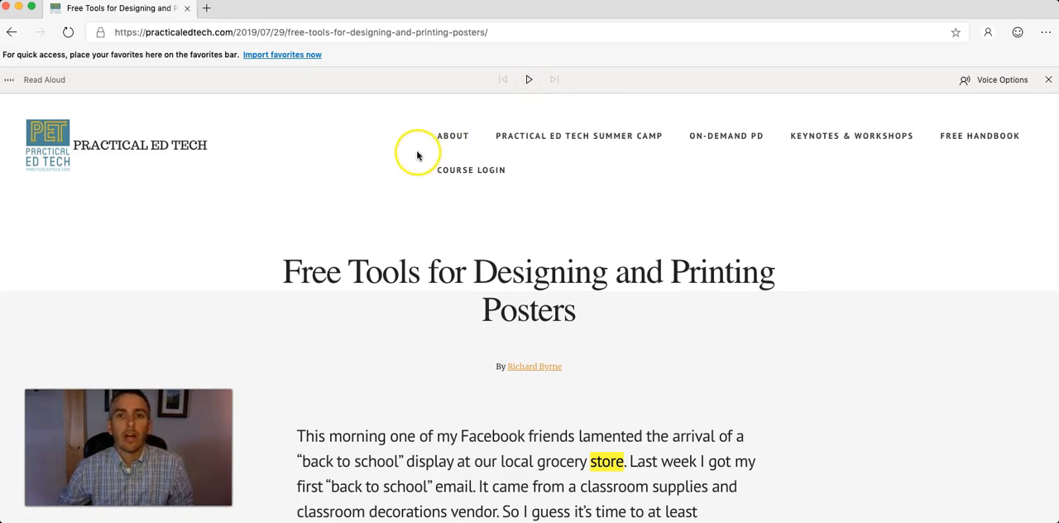
{"action": "mouse_move", "coordinate": [418, 152]}
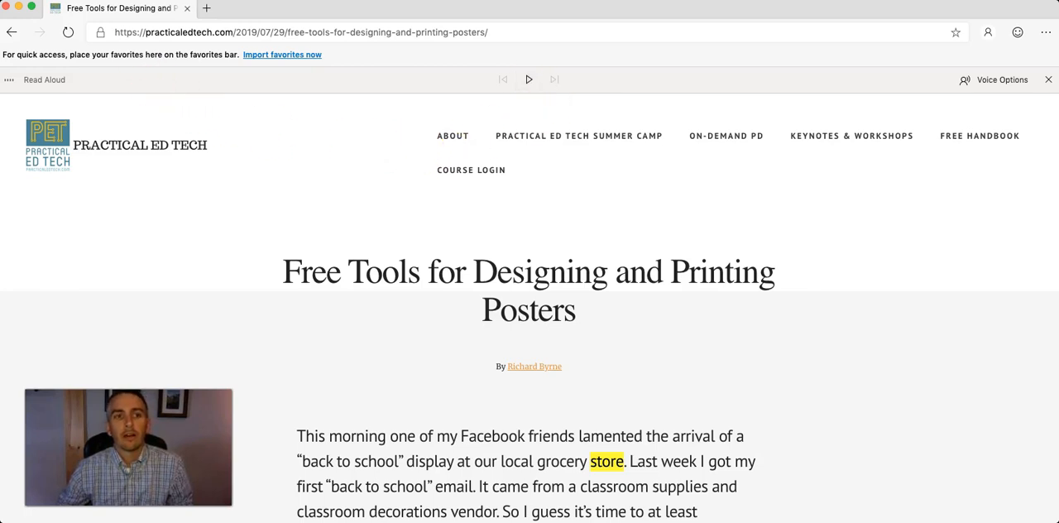